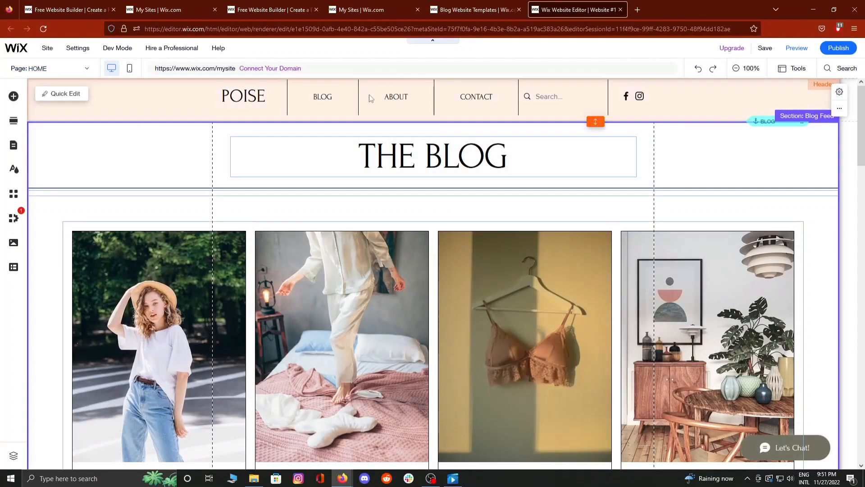
# Scroll down the blog template page while enlarging the header to about 196 px.
pyautogui.scroll(-3)
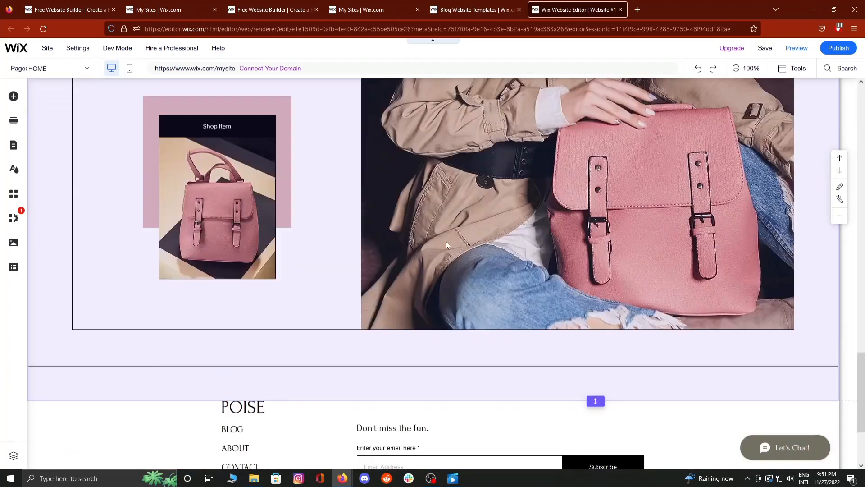
pyautogui.scroll(-3)
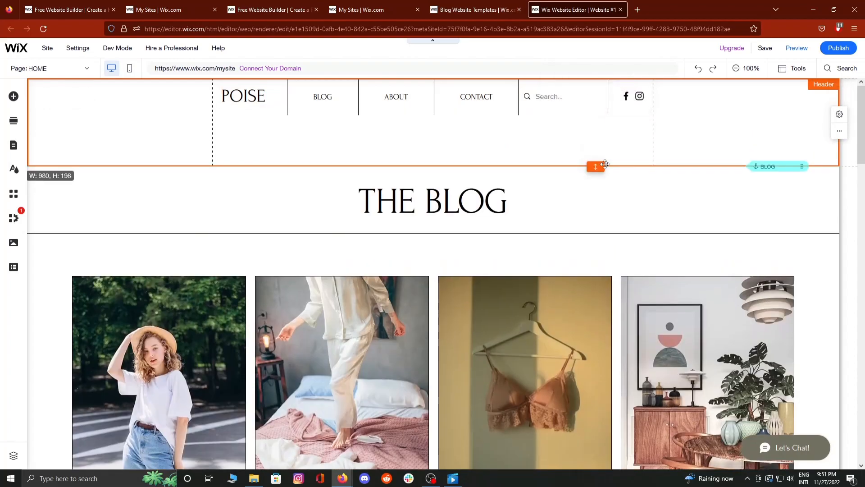
pyautogui.click(561, 96)
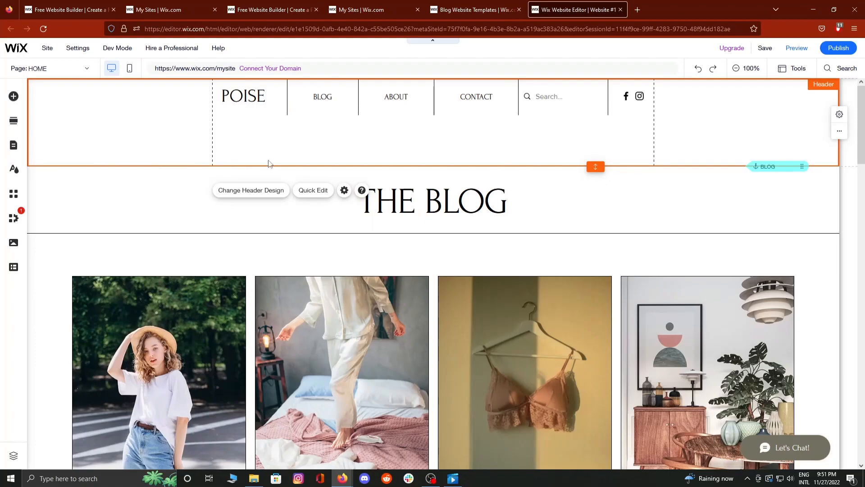
# Browse the themed header designs and choose the blue header preset.
pyautogui.click(251, 190)
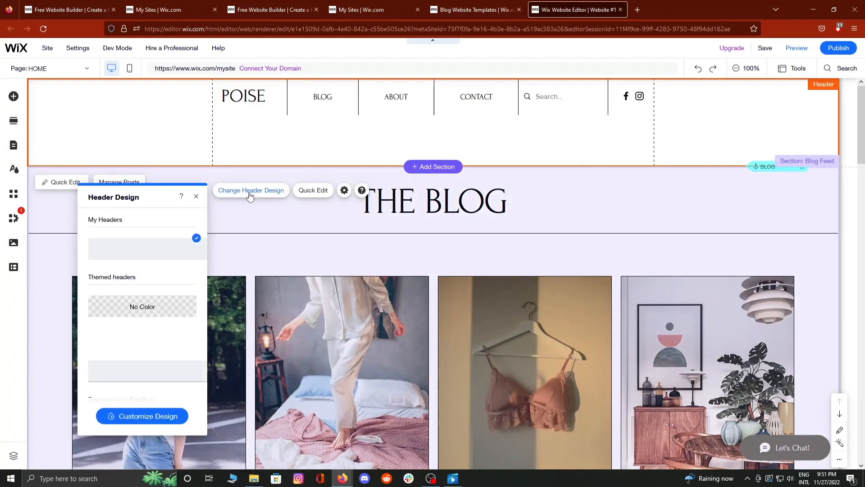
pyautogui.scroll(-3)
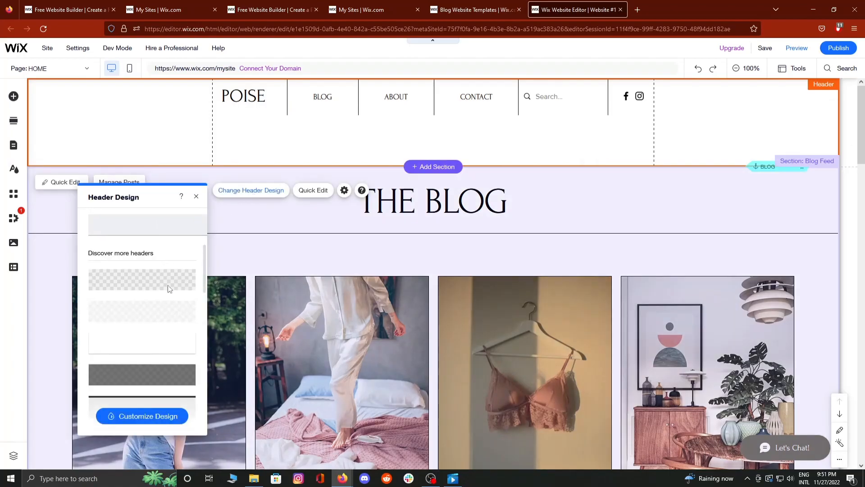
pyautogui.scroll(-3)
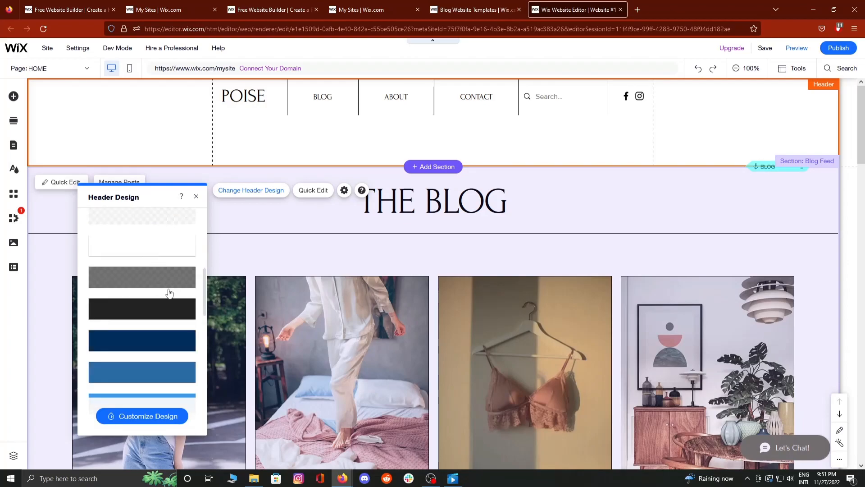
pyautogui.moveTo(150, 413)
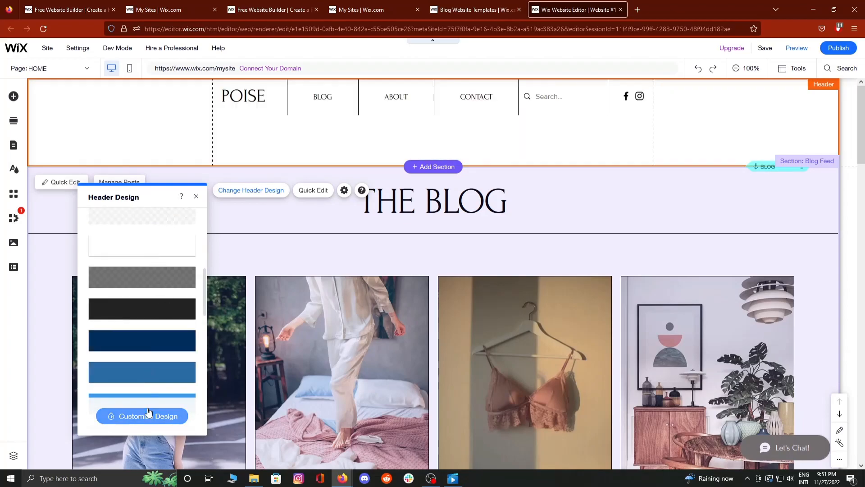
pyautogui.click(142, 399)
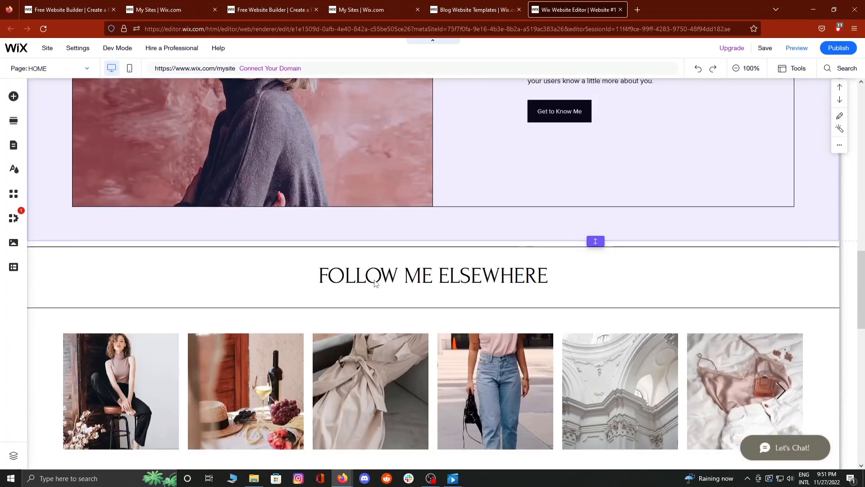
# Drag the footer section edge up for extra space, then select the POISE title.
pyautogui.scroll(-3)
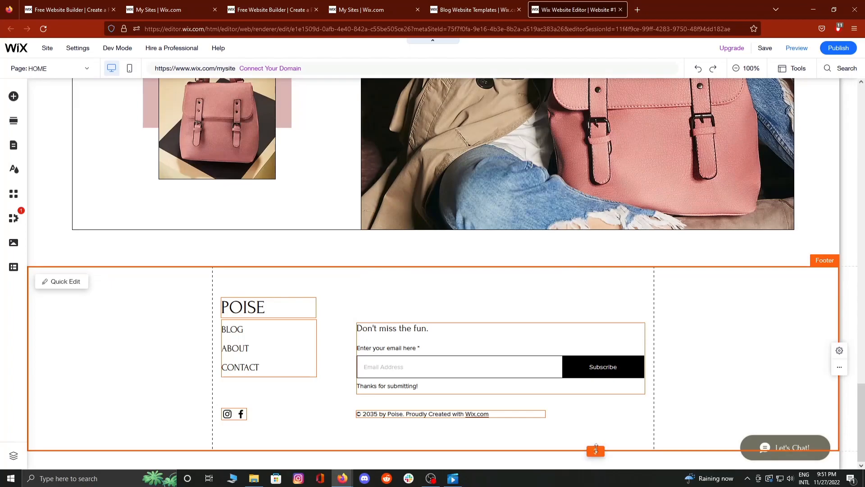
pyautogui.moveTo(595, 450); pyautogui.dragTo(595, 298)
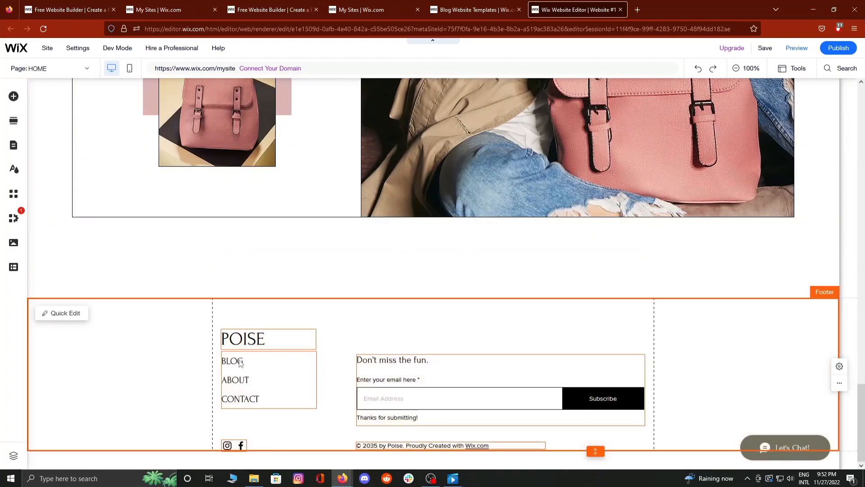
pyautogui.click(243, 338)
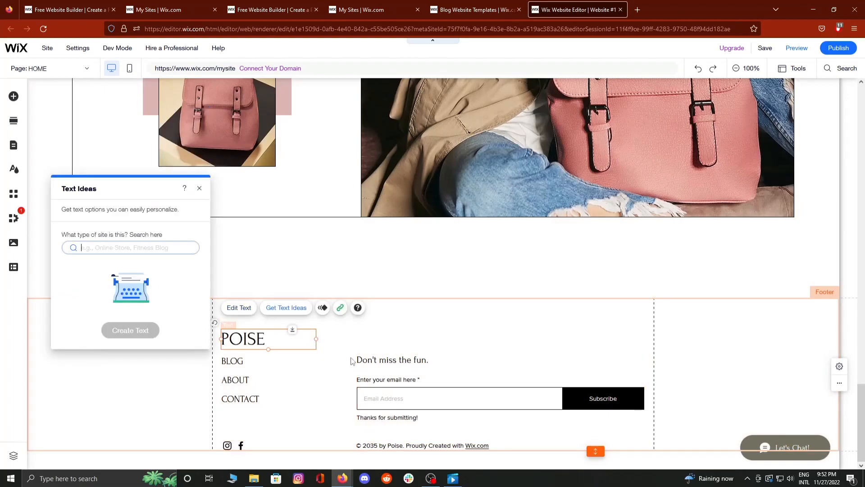
# Dismiss the Text Ideas panel without changes and scroll back toward the top.
pyautogui.click(199, 188)
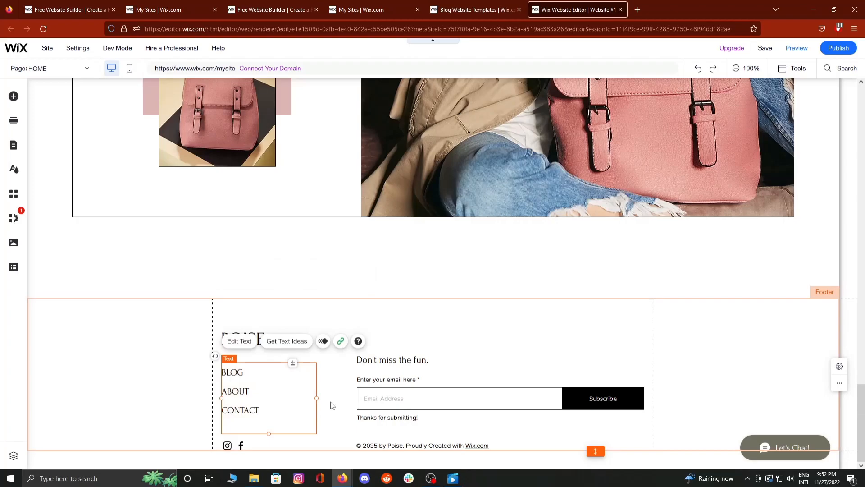
pyautogui.scroll(3)
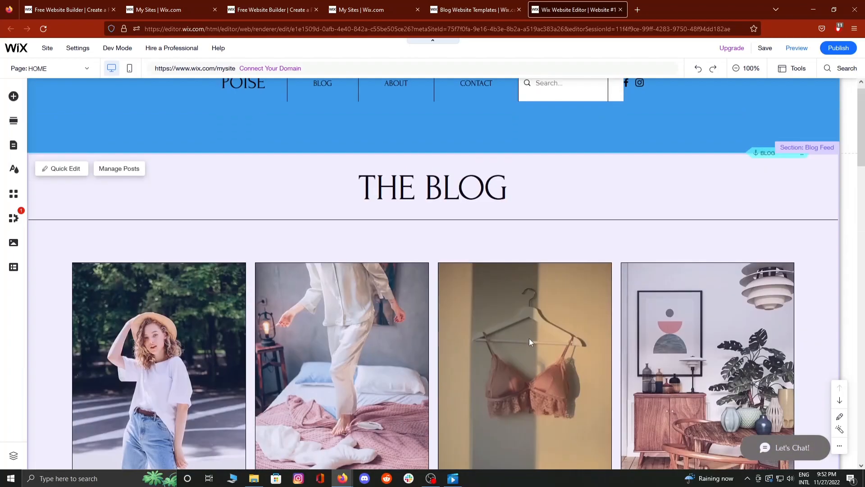